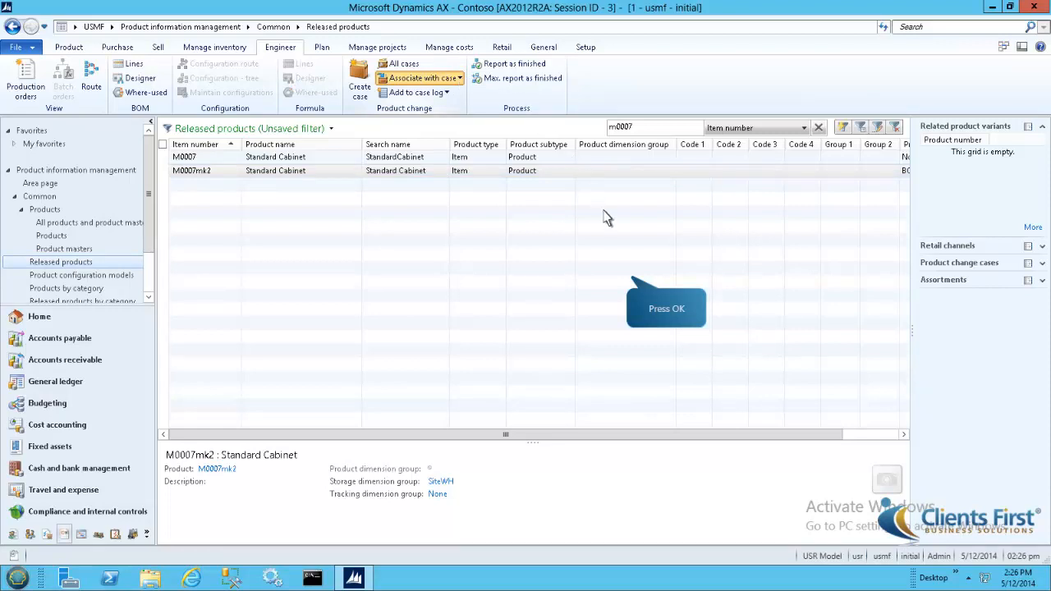
Associate product M0007mk2 with change case 00000, logging it replaces phased-out M0007.
click(419, 77)
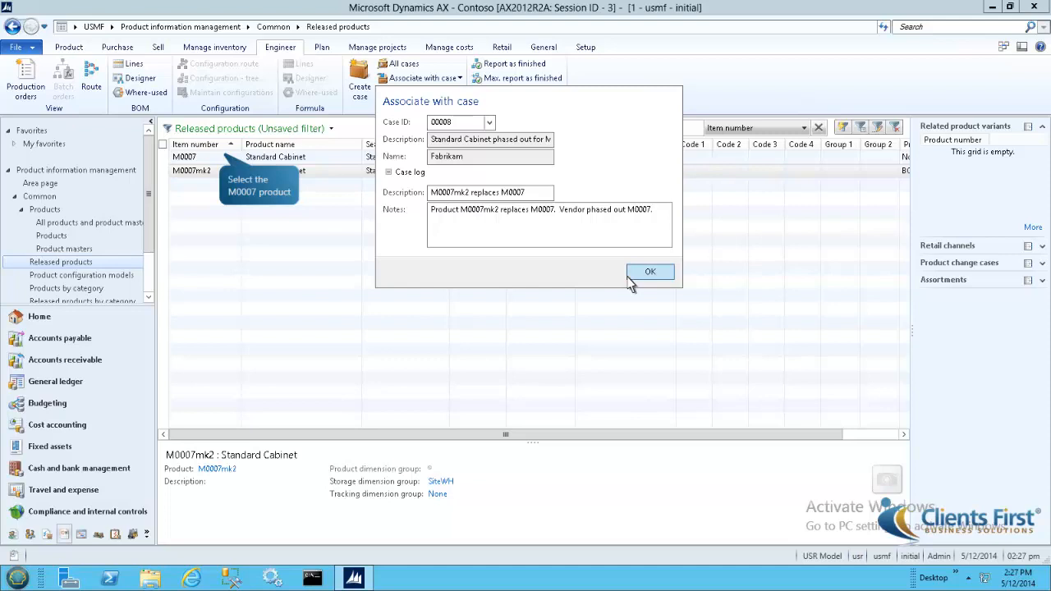
click(651, 273)
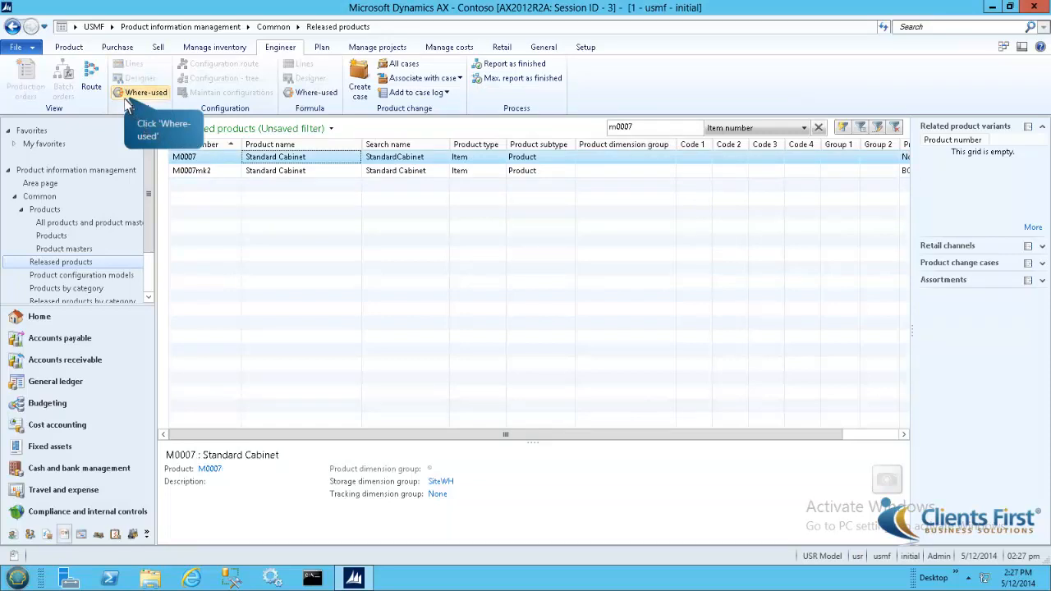
Run Where-used on M0007 and view details of the using item D0003 Standard Speaker.
click(145, 92)
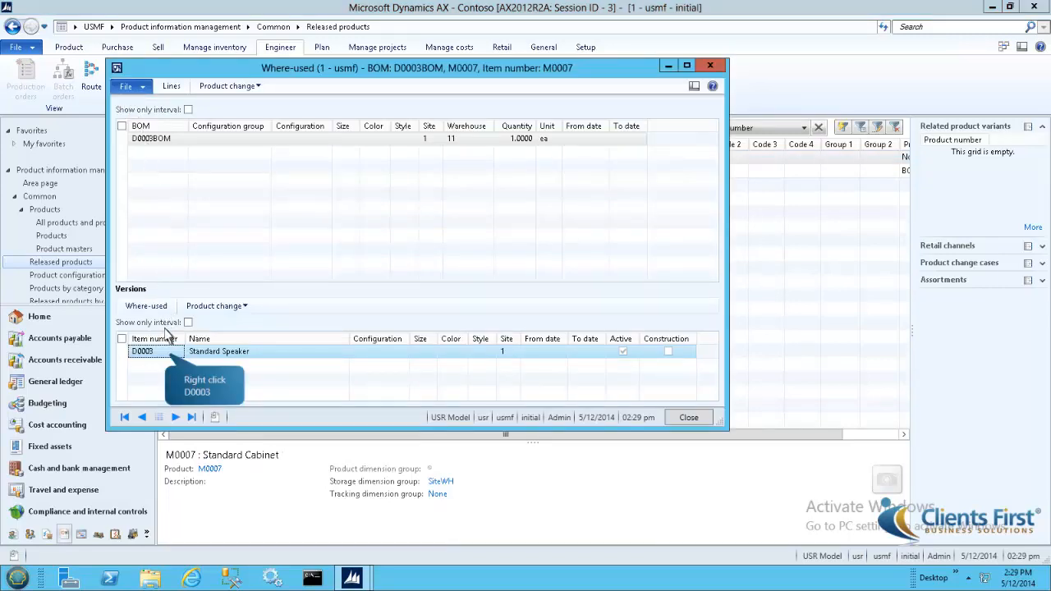
right_click(141, 352)
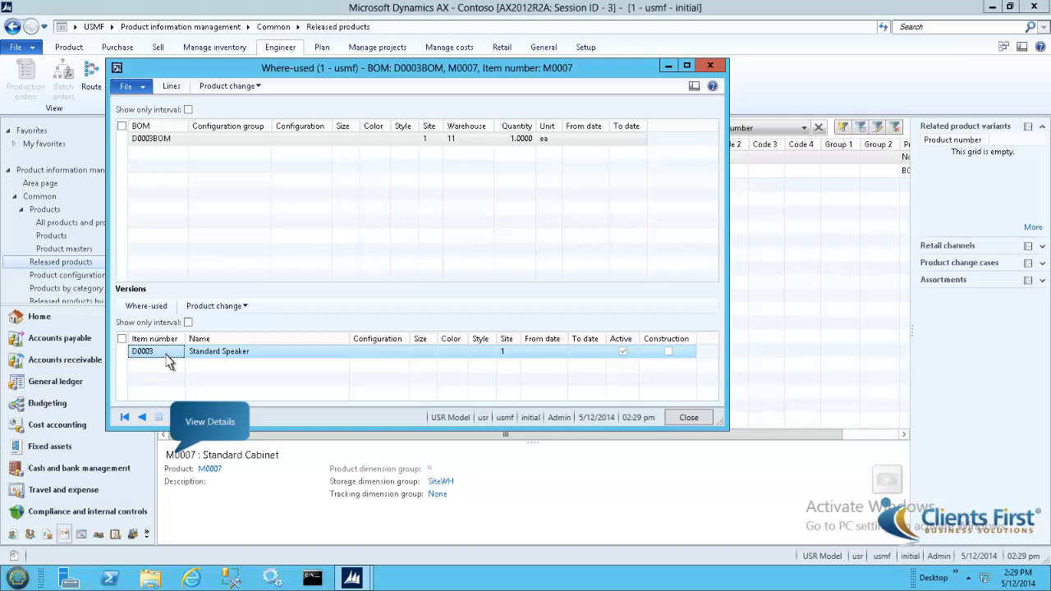
mouse_move(172, 391)
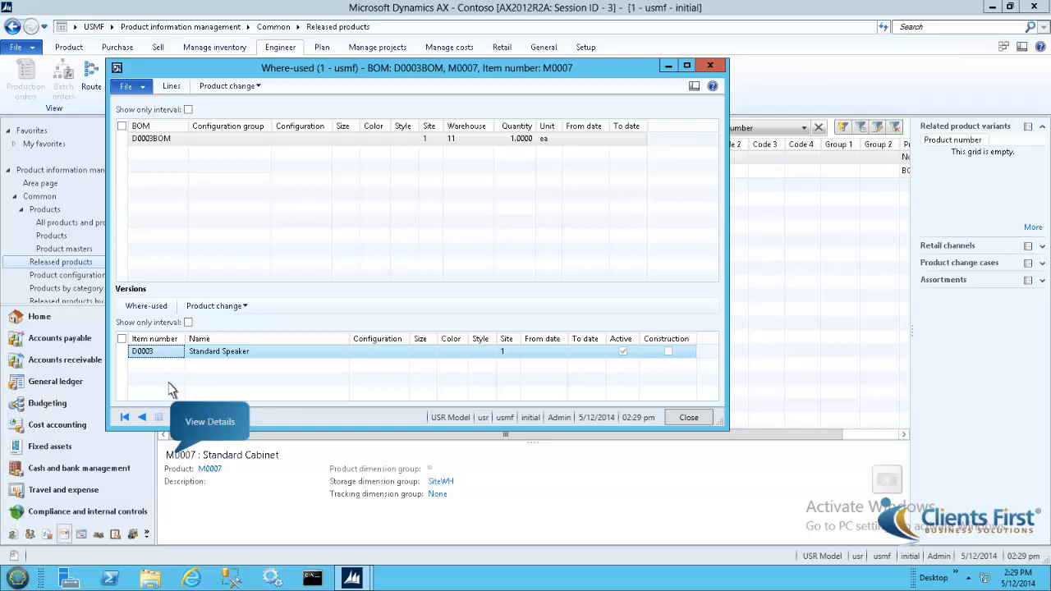
right_click(141, 351)
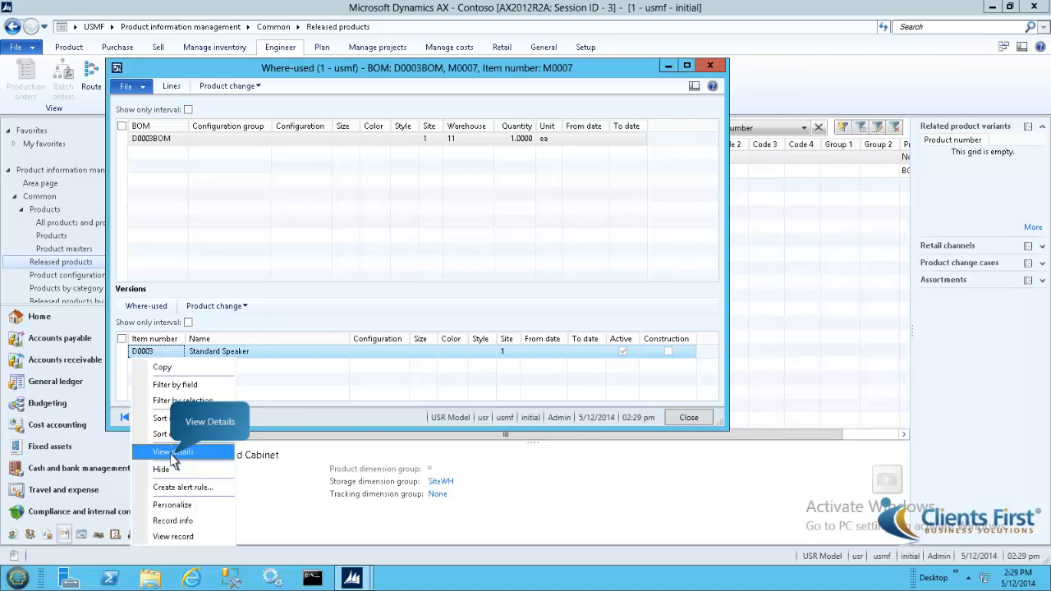
click(173, 451)
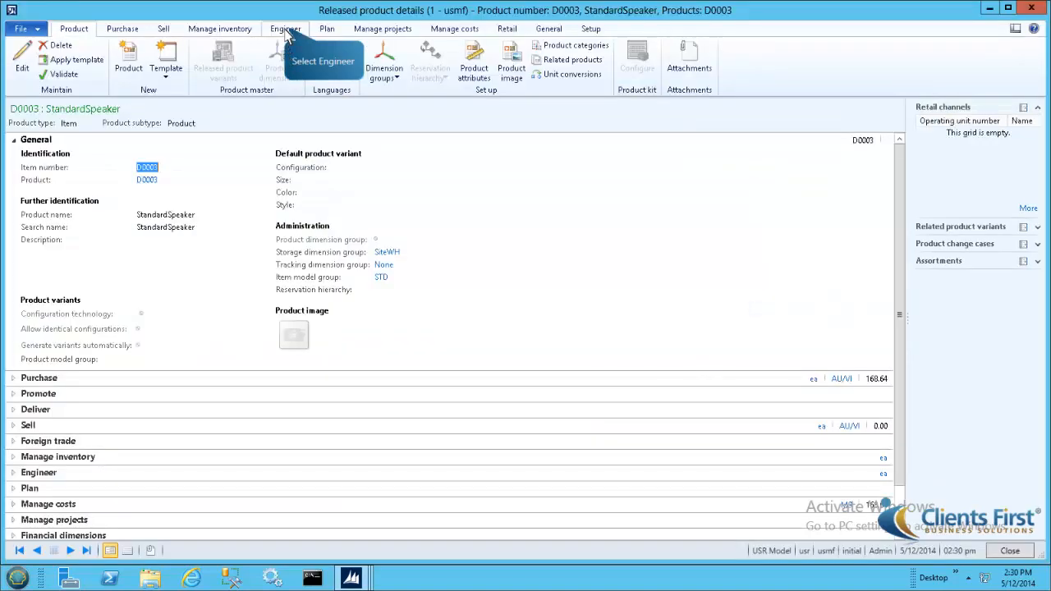
Bring up D0003's BOM lines and select the new BOM 000120 for product change.
click(286, 30)
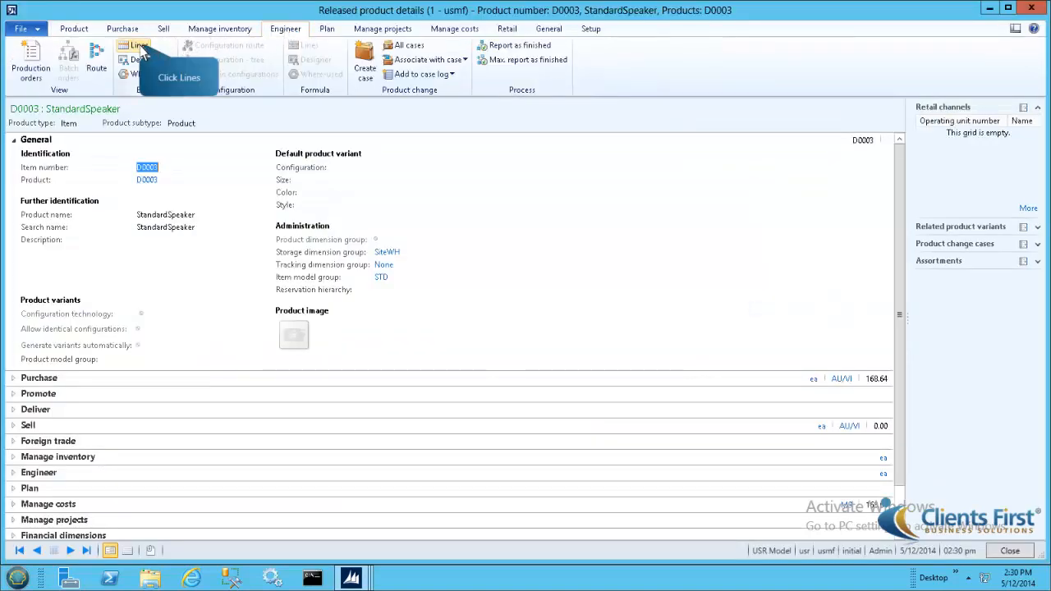
click(135, 46)
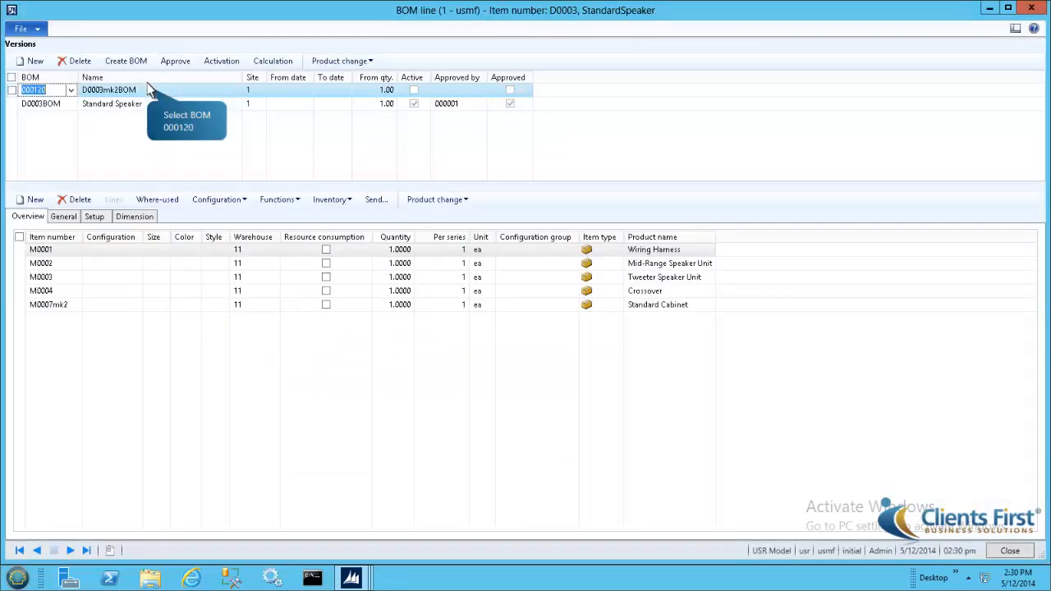
mouse_move(340, 61)
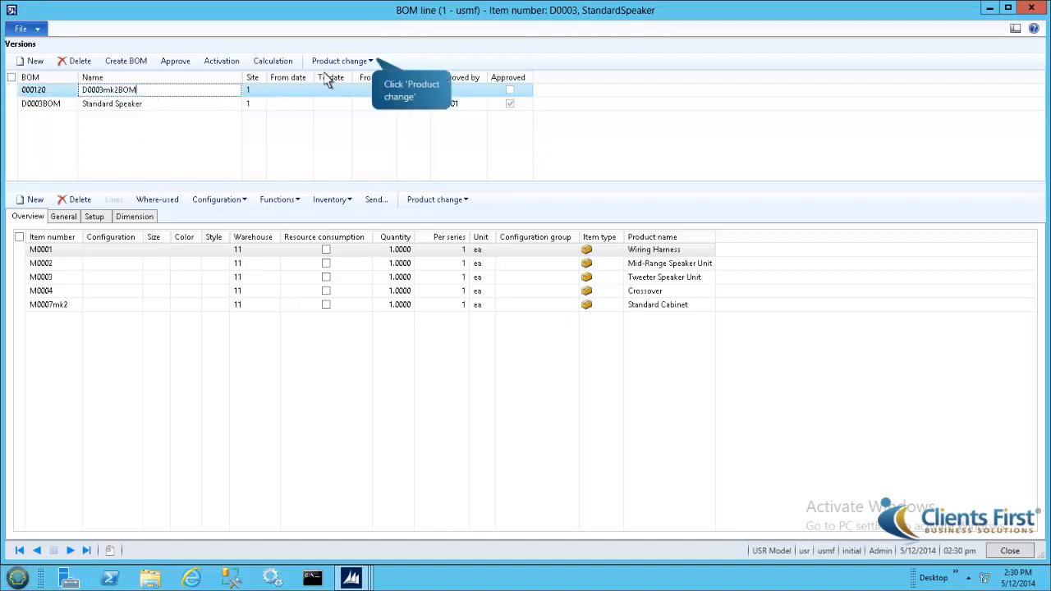
click(342, 61)
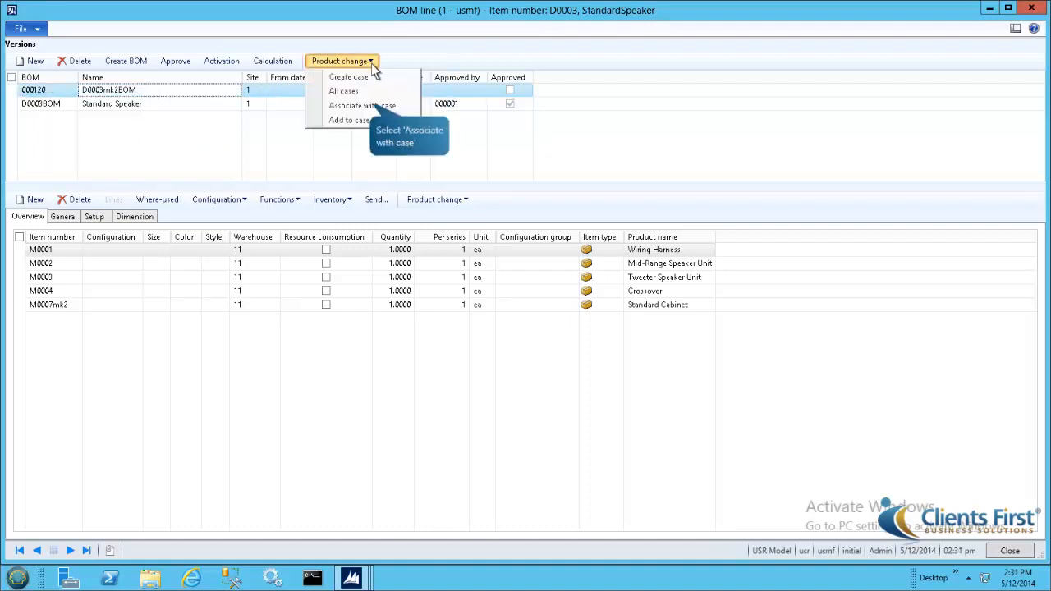
mouse_move(362, 105)
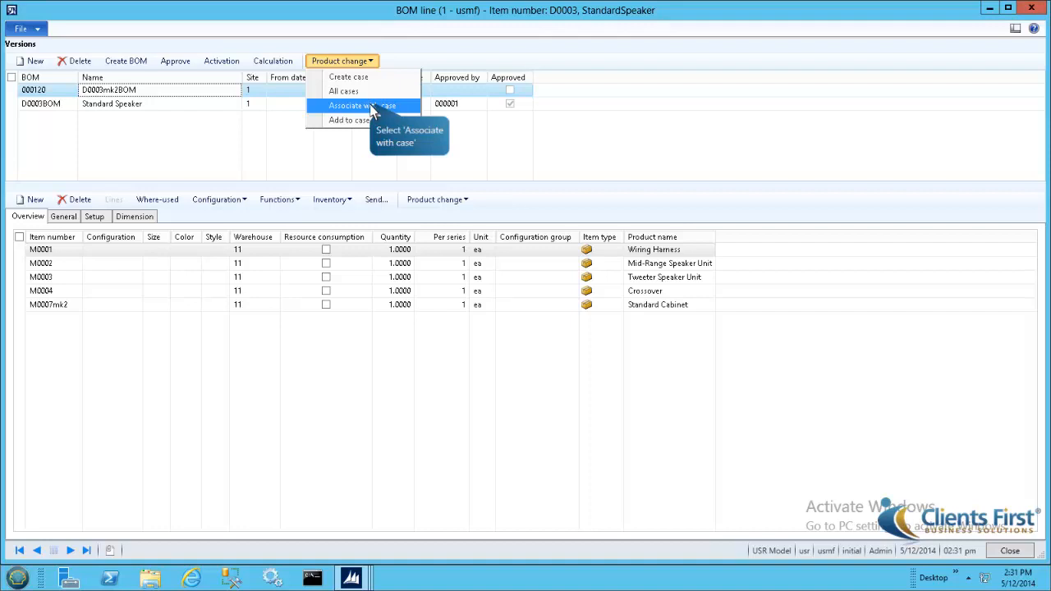
Associate BOM D0003mk2BOM with change case 00000, logging it as D0003's new BOM.
click(361, 105)
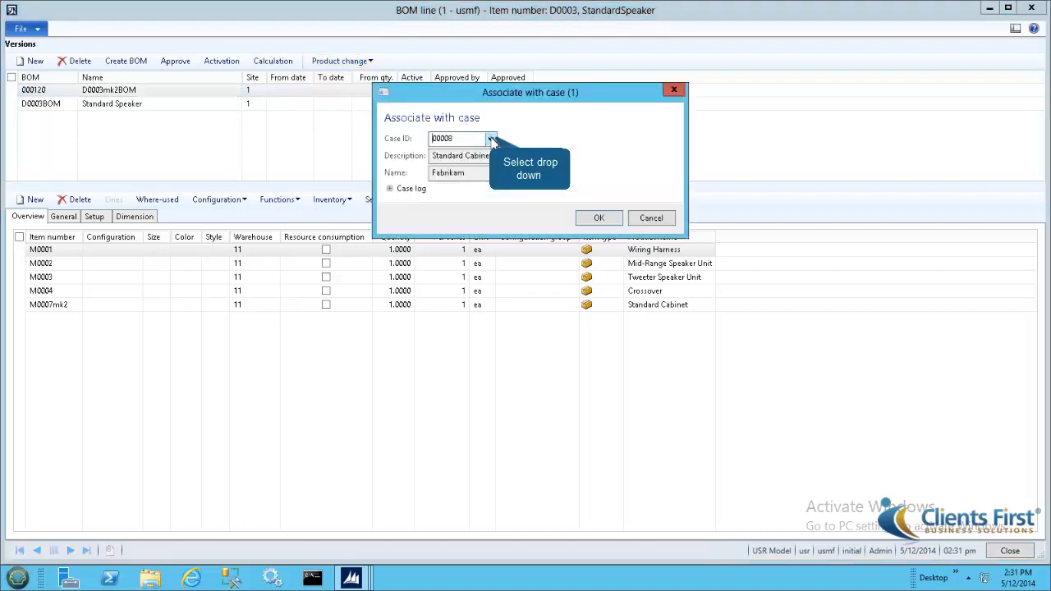
click(490, 138)
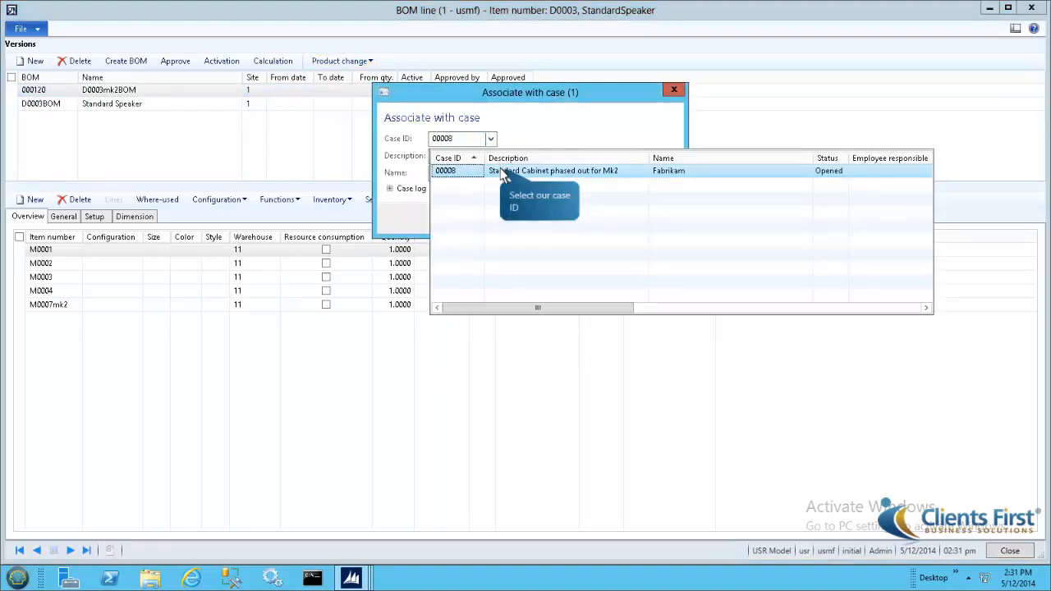
click(457, 169)
text(New BOM for D0003, new cabinet M0007mk2)
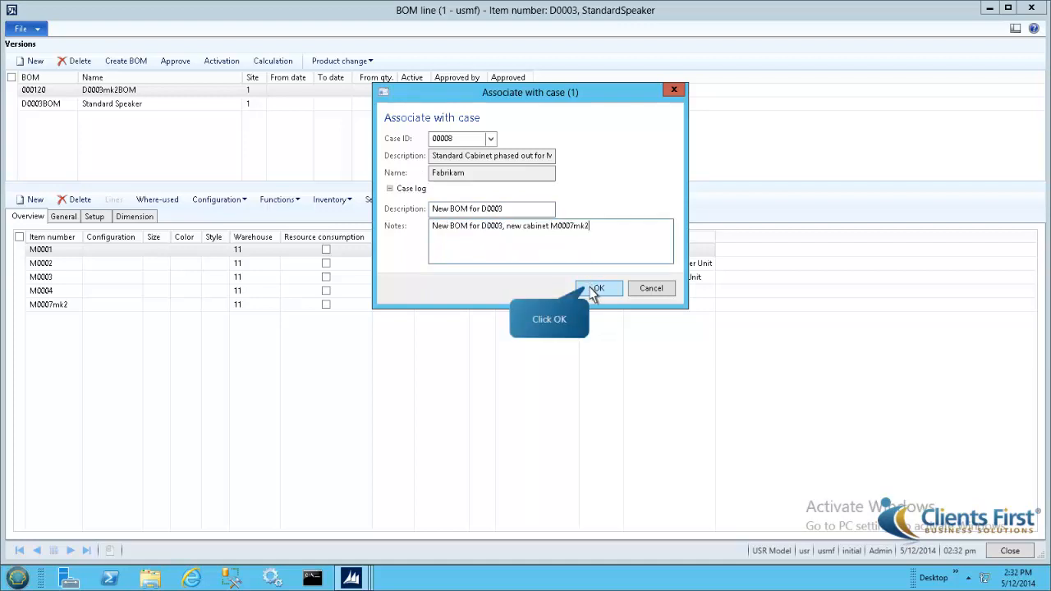
click(597, 289)
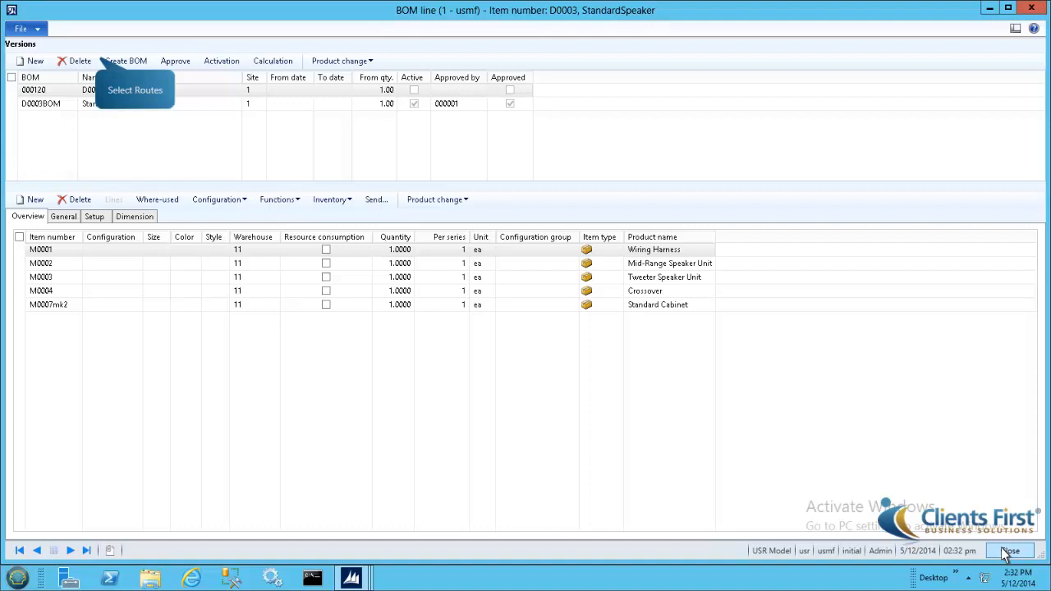
Associate D0003's new Mk2 route with the Standard Cabinet phase-out case, expanding the case log.
click(1011, 550)
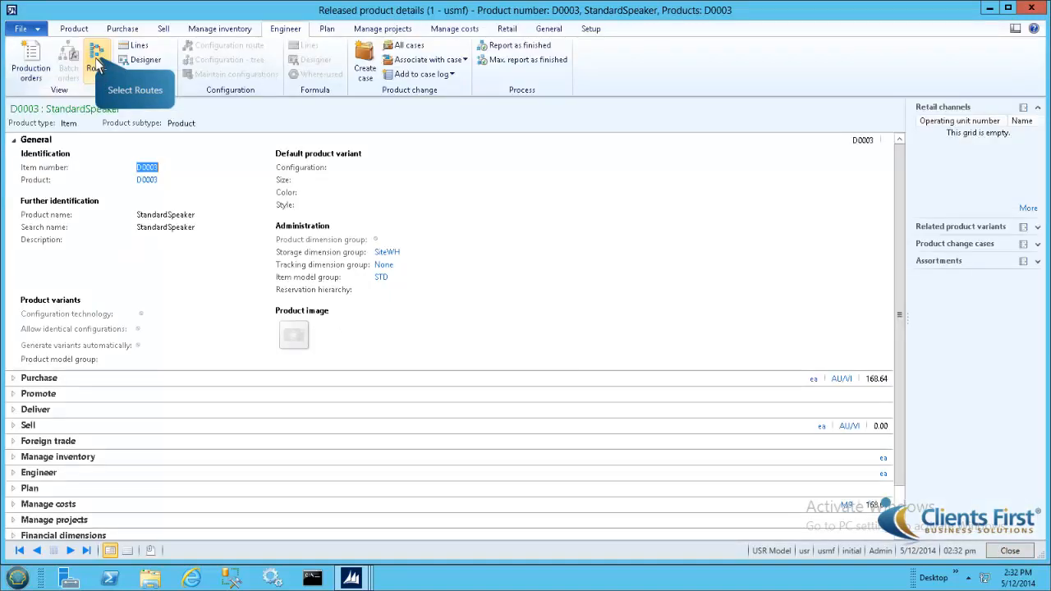
click(97, 59)
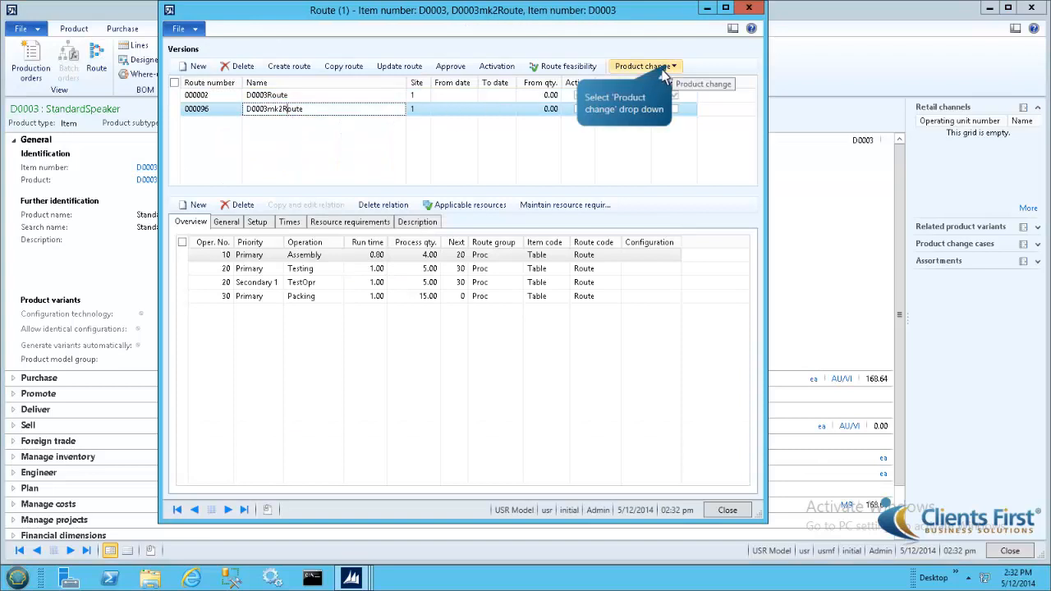
click(644, 66)
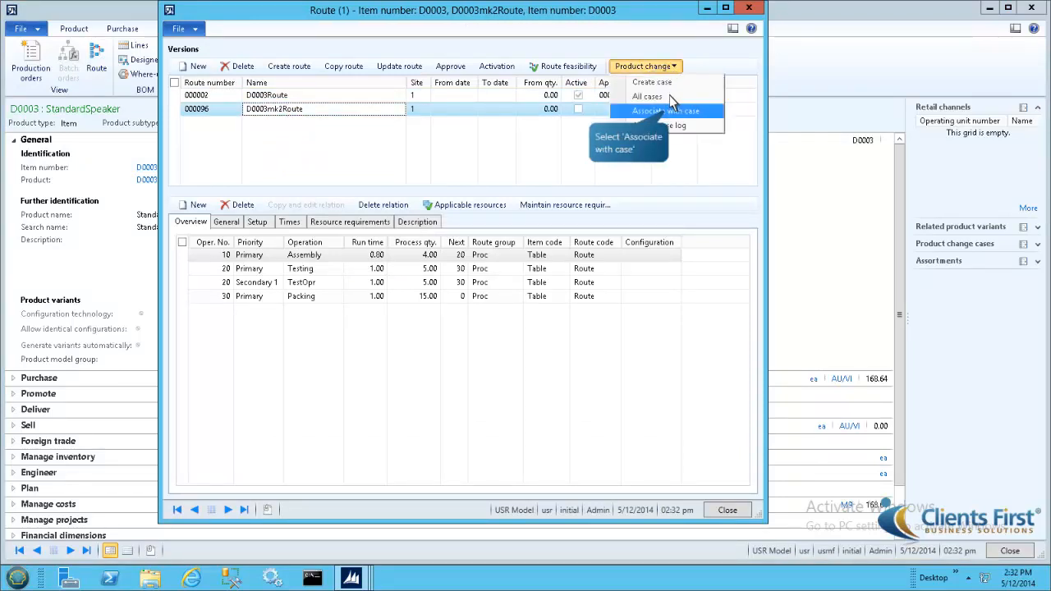
click(666, 112)
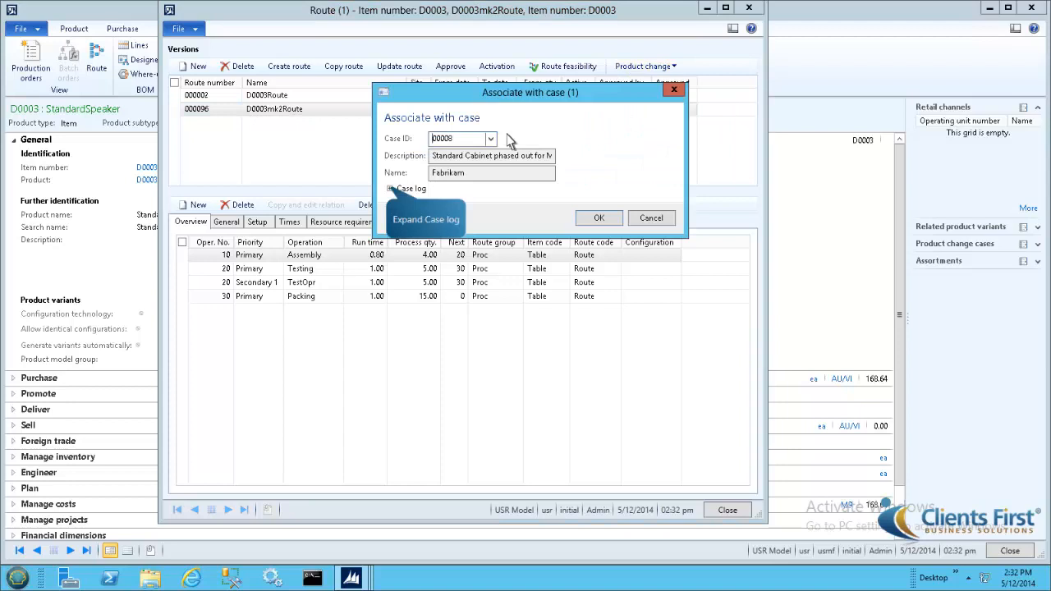
click(393, 189)
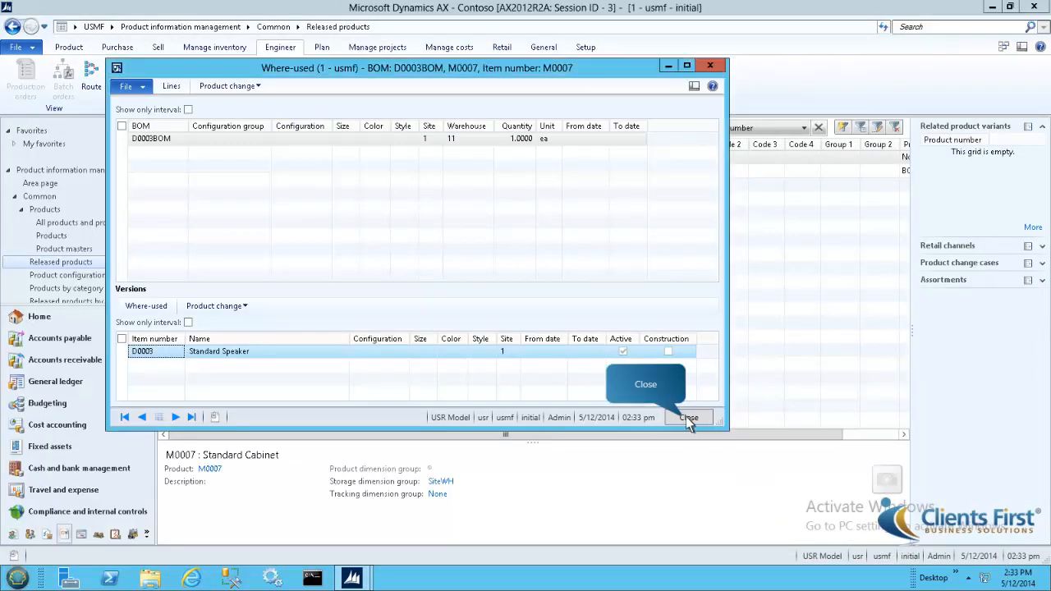
Close the Where-used form for M0007.
click(688, 417)
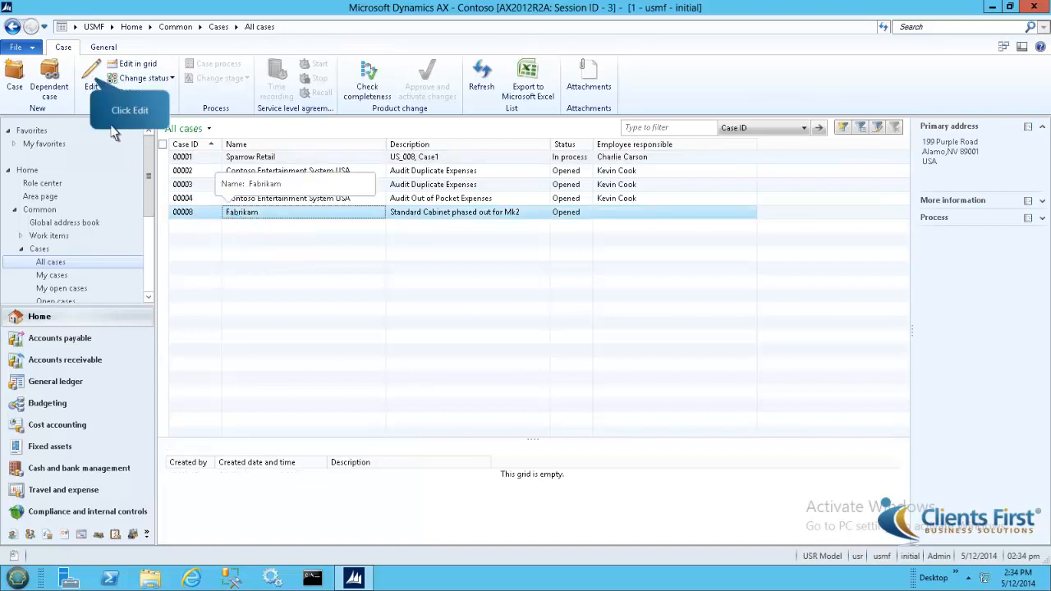
Edit the Mk2 phase-out case, set status In process and launch Approve and activate changes.
click(91, 79)
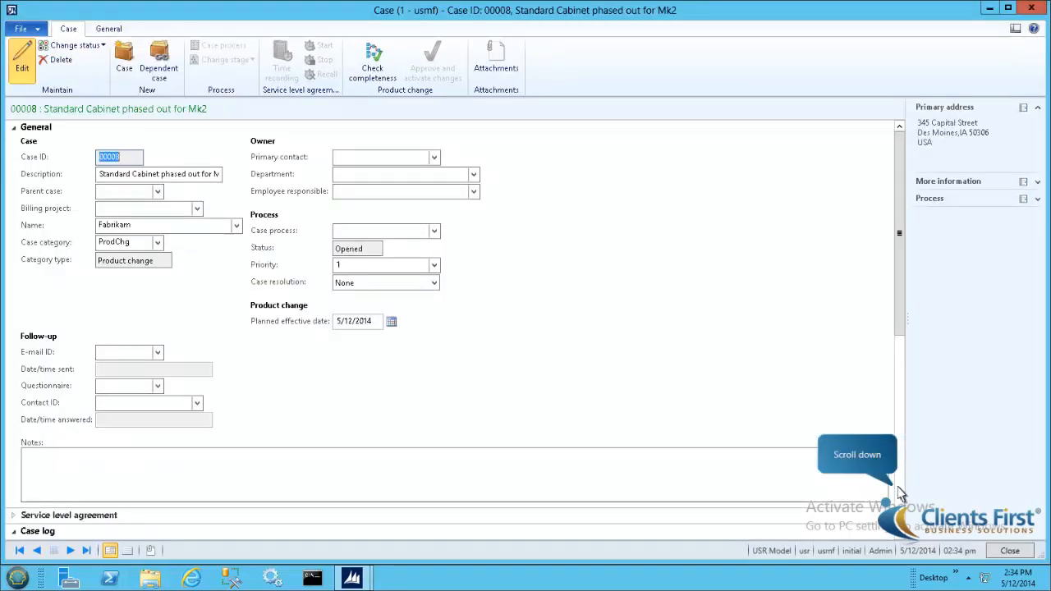
scroll(down, 3)
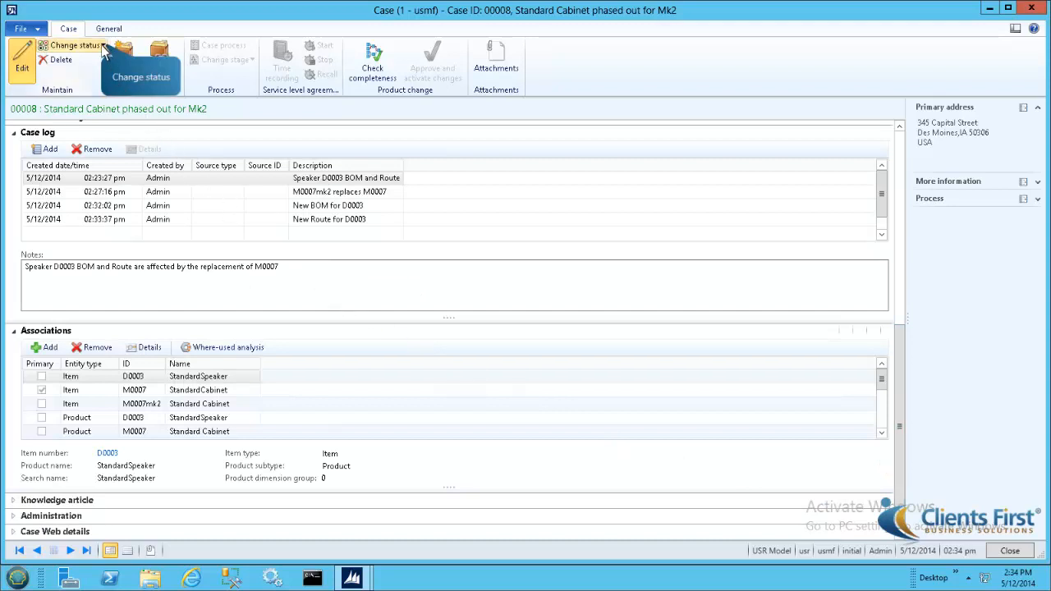
click(76, 46)
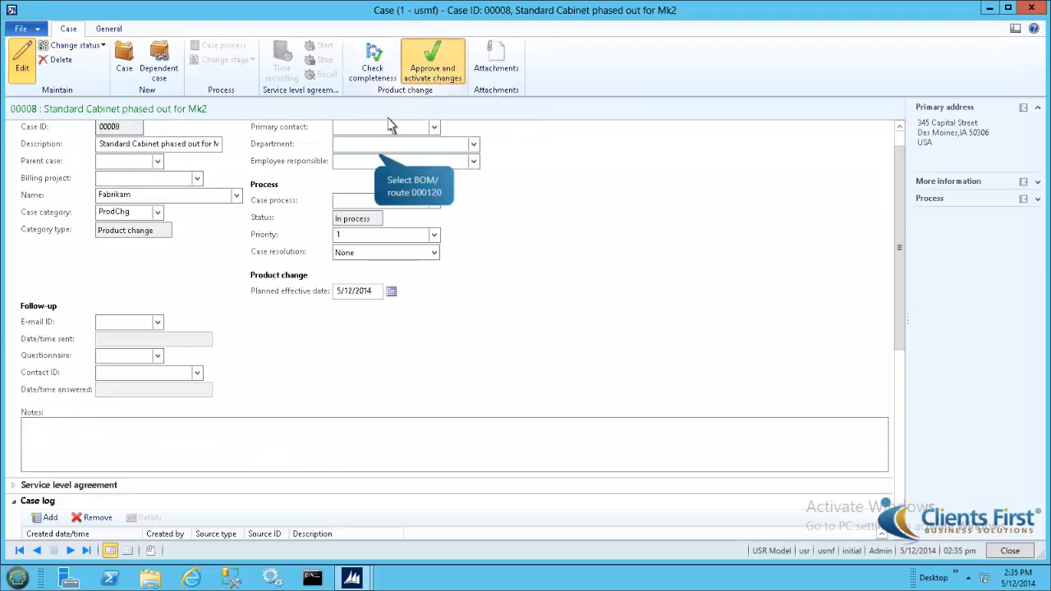
click(432, 62)
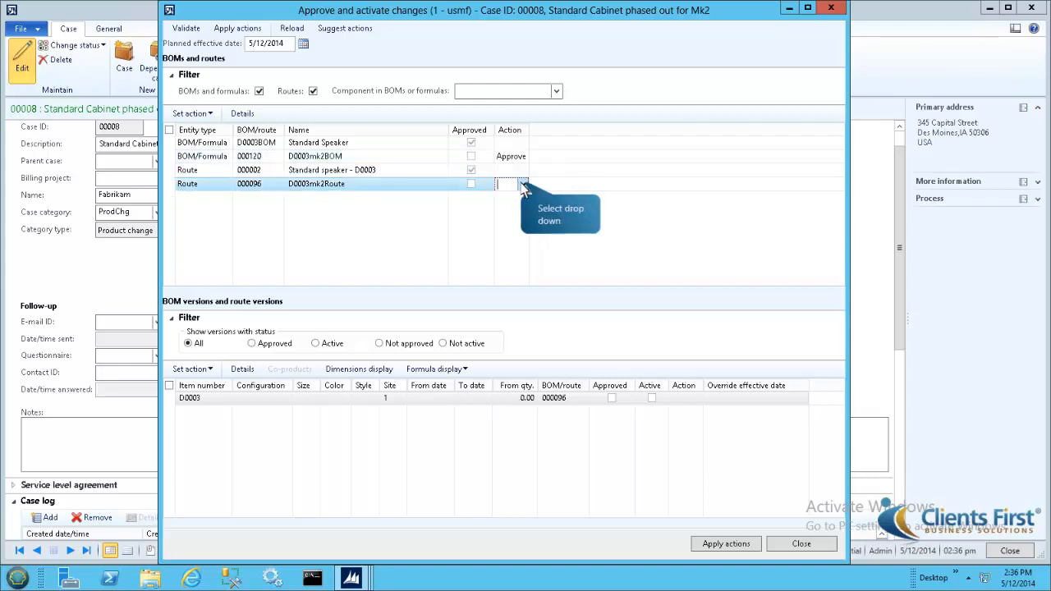
Set Expire for D0003BOM and route 000002, Approve and activate for BOM 000120 and route 000096.
click(522, 184)
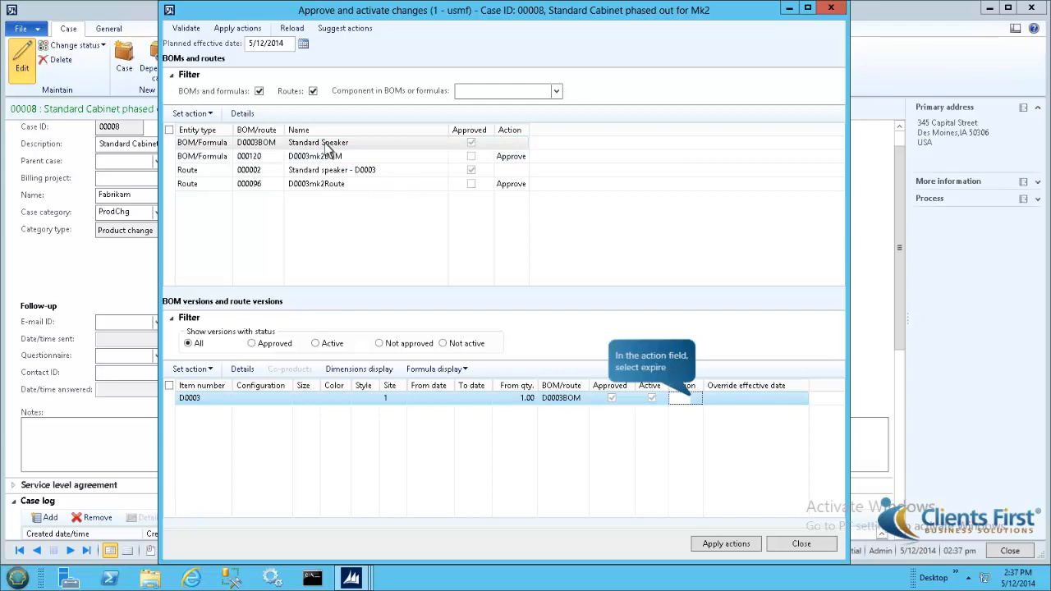
mouse_move(698, 403)
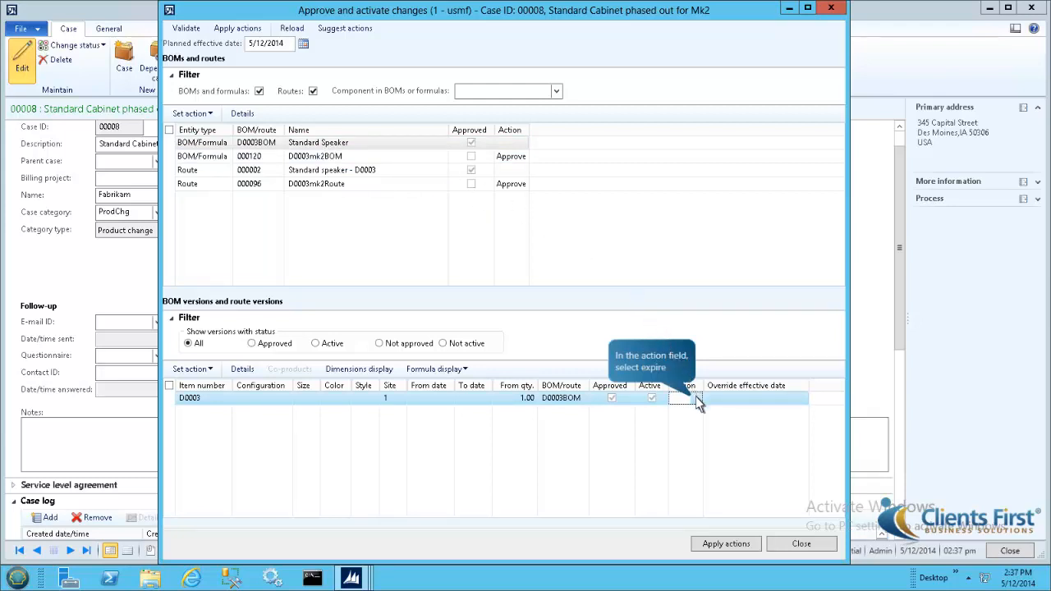
click(696, 399)
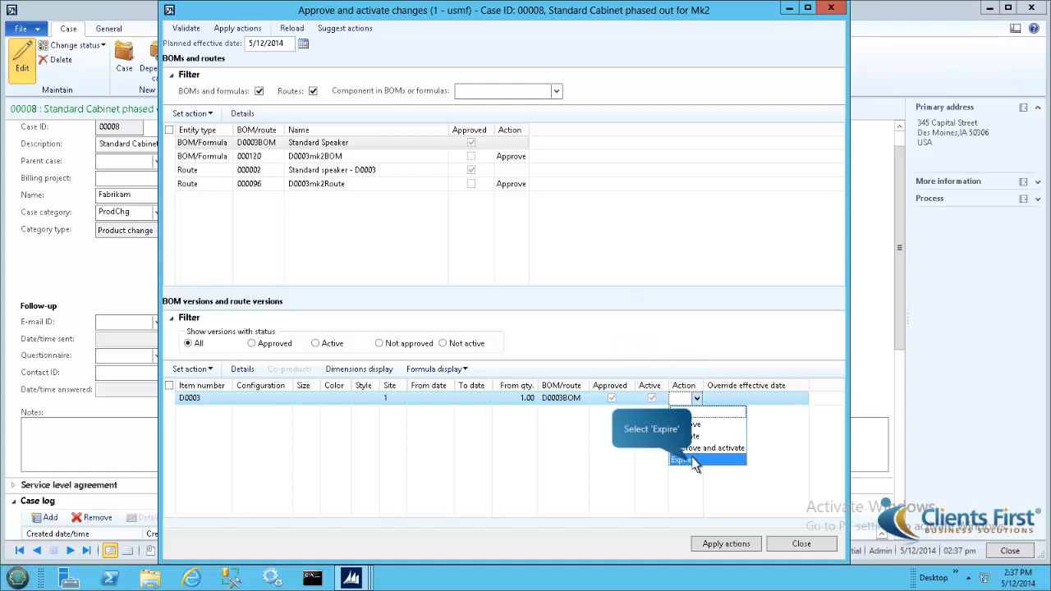
click(682, 460)
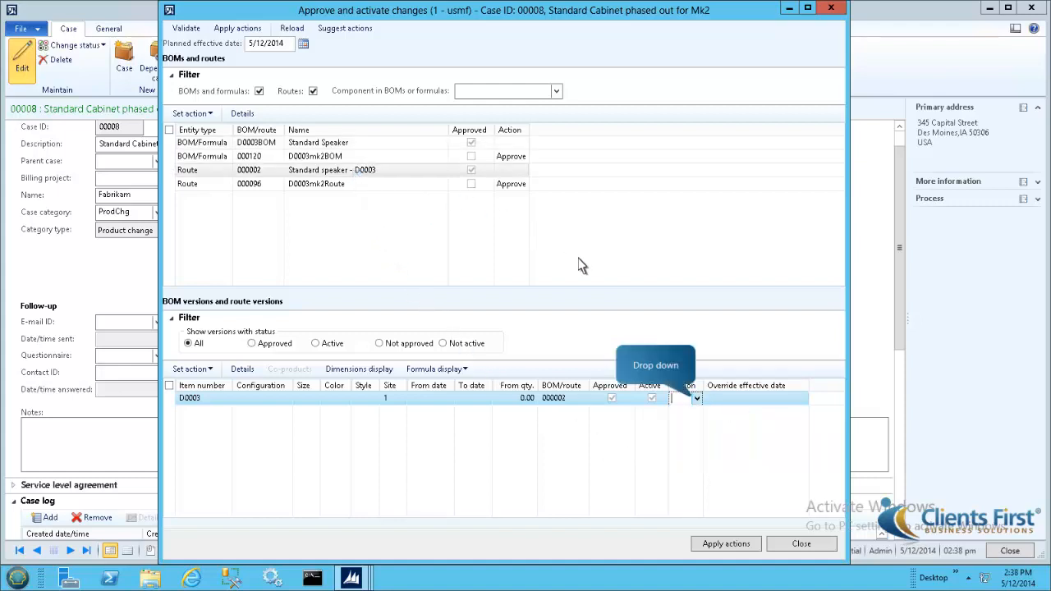
click(696, 398)
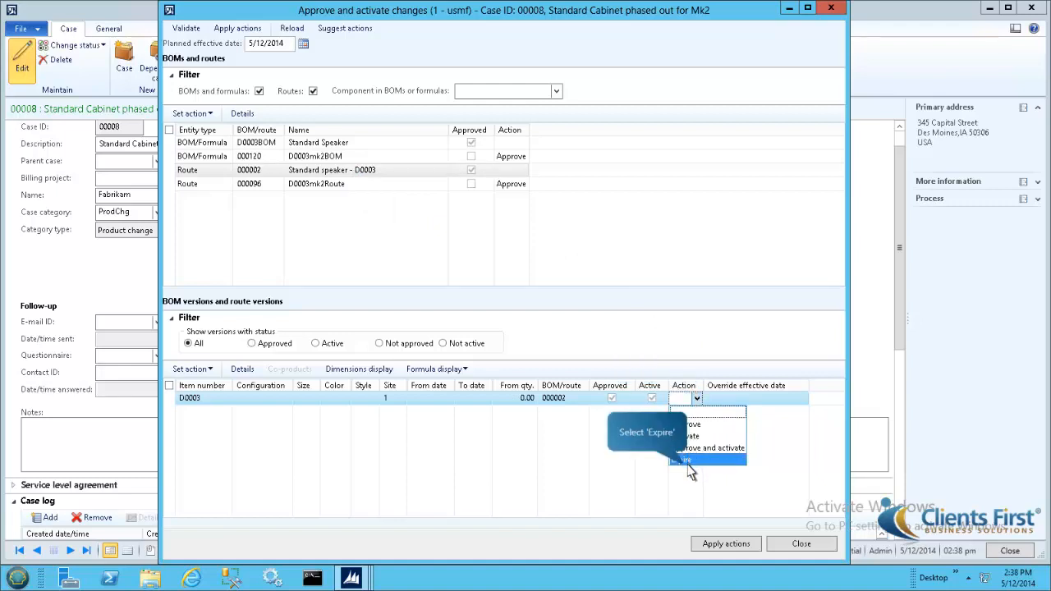
click(682, 460)
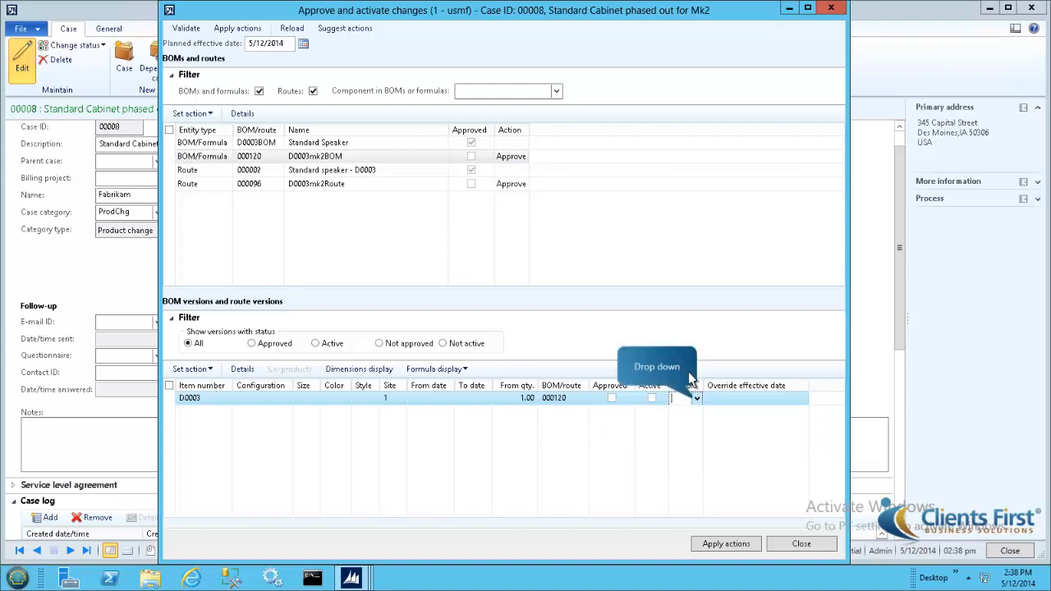
click(696, 398)
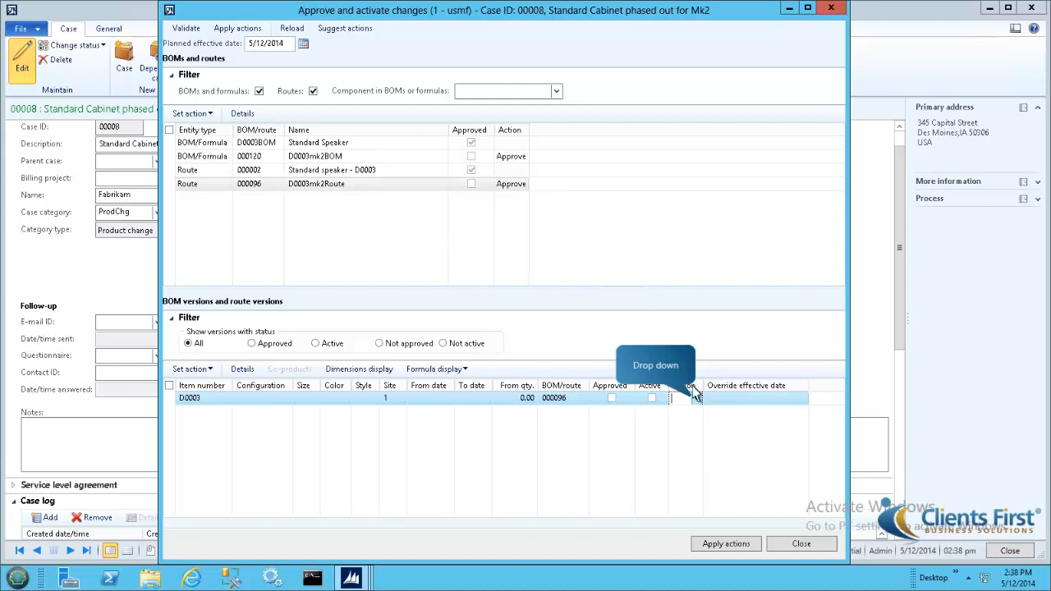
click(693, 398)
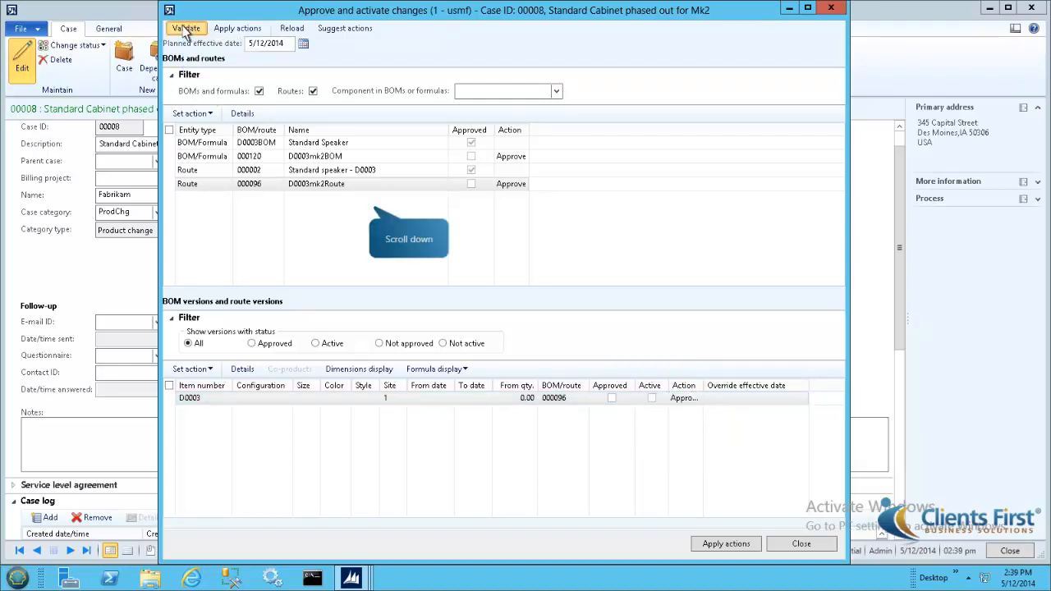
Validate the case's changes and review the Infolog showing no issues found for each rule.
click(185, 28)
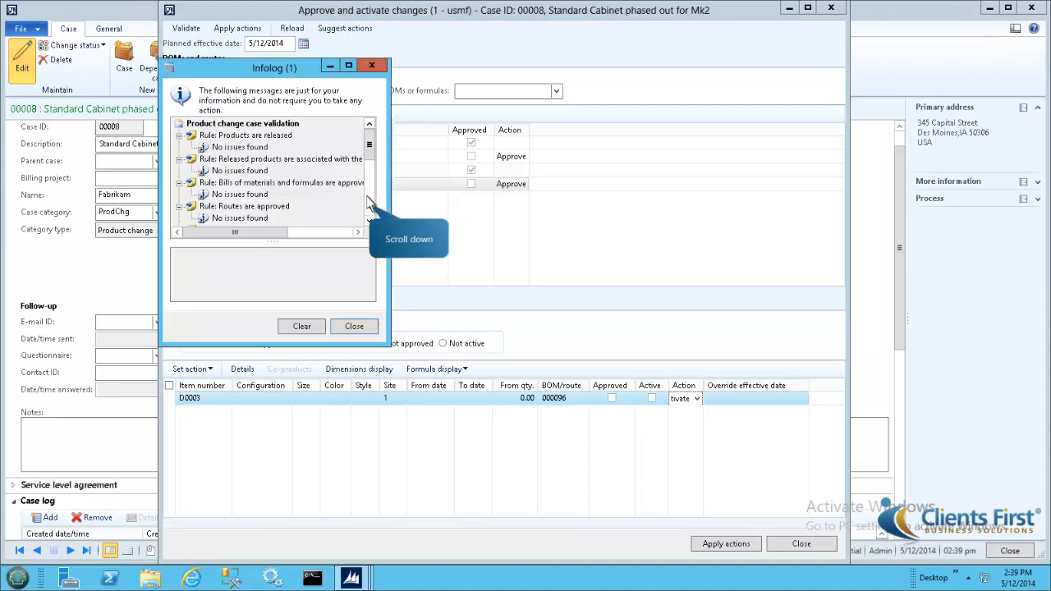
scroll(down, 3)
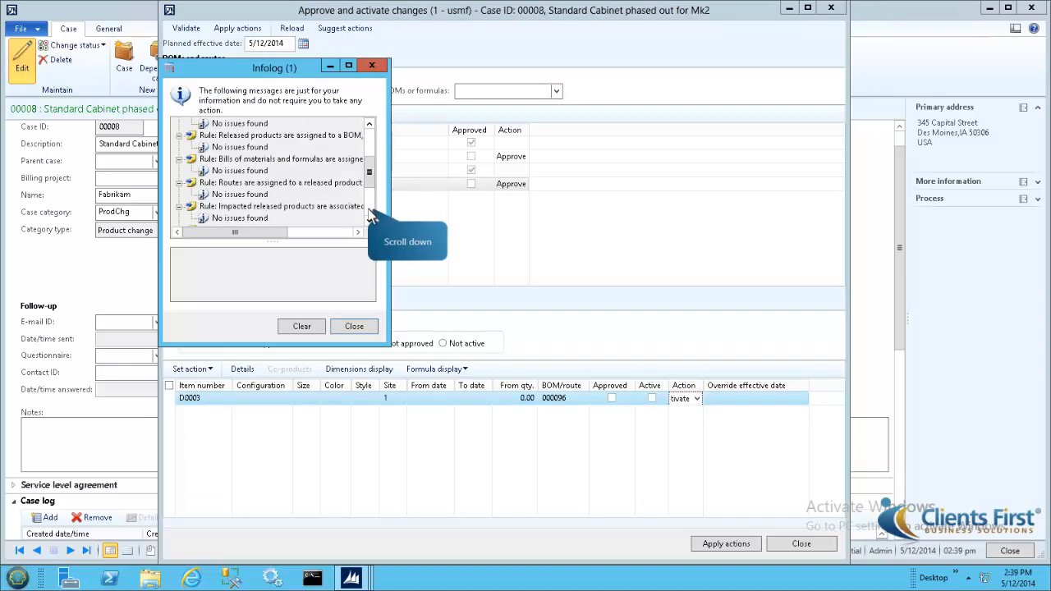
scroll(down, 3)
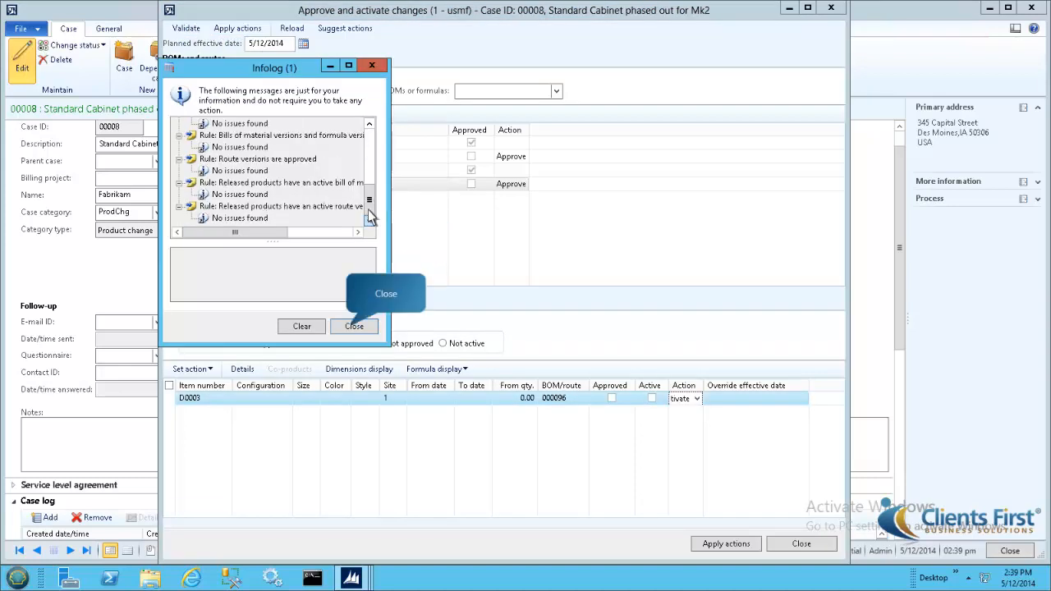